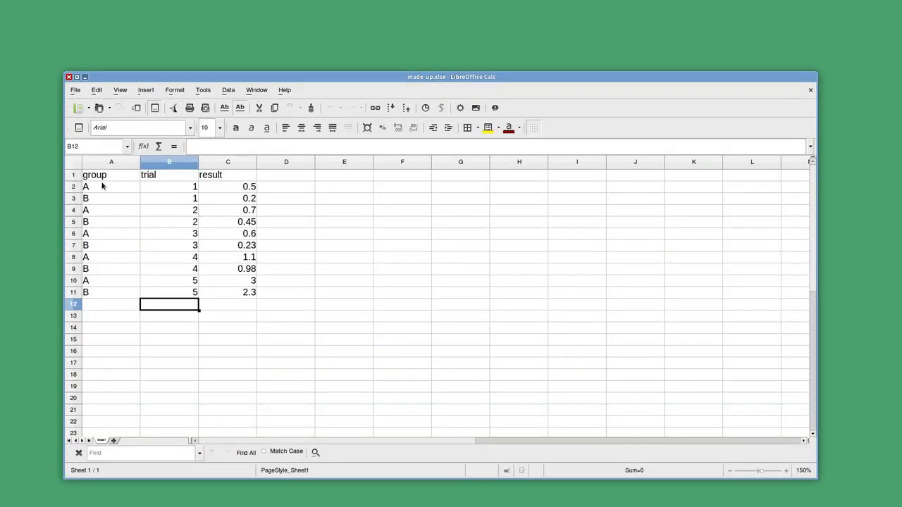
Step: Review the group and result columns of the table, then move to an empty cell
click(110, 174)
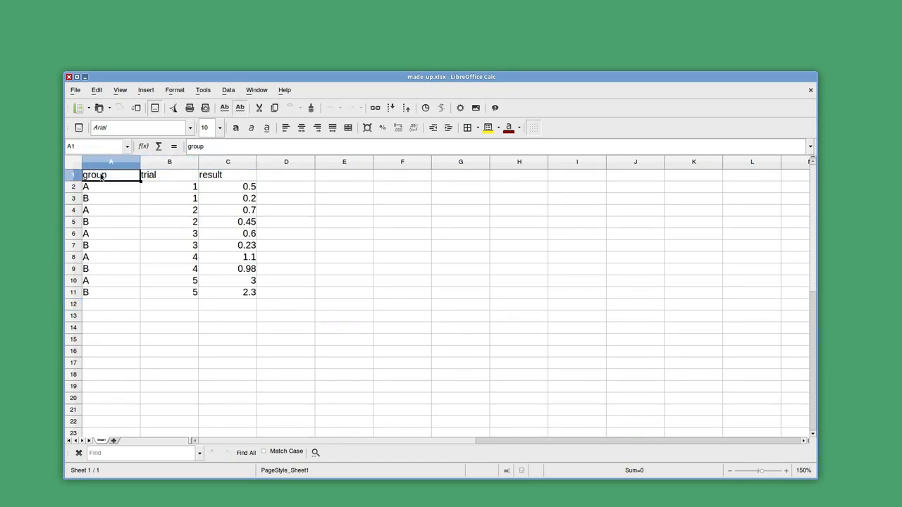
click(169, 175)
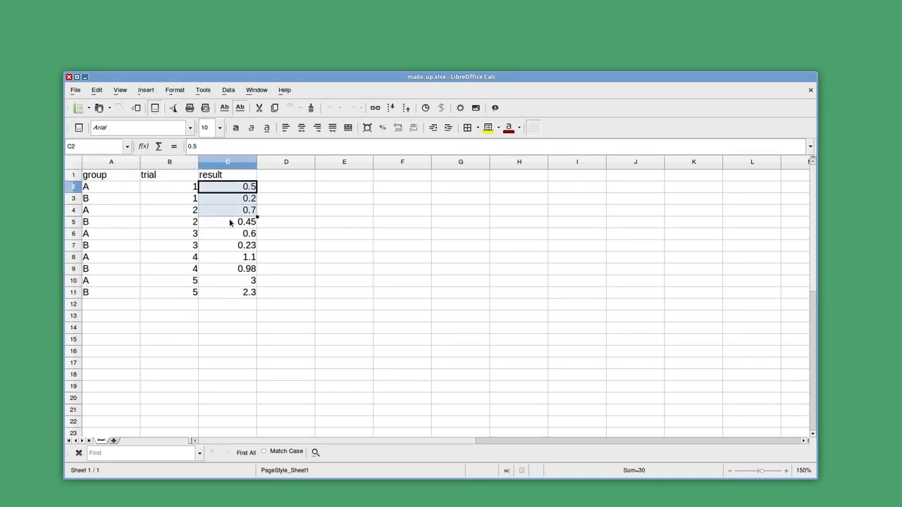
click(285, 305)
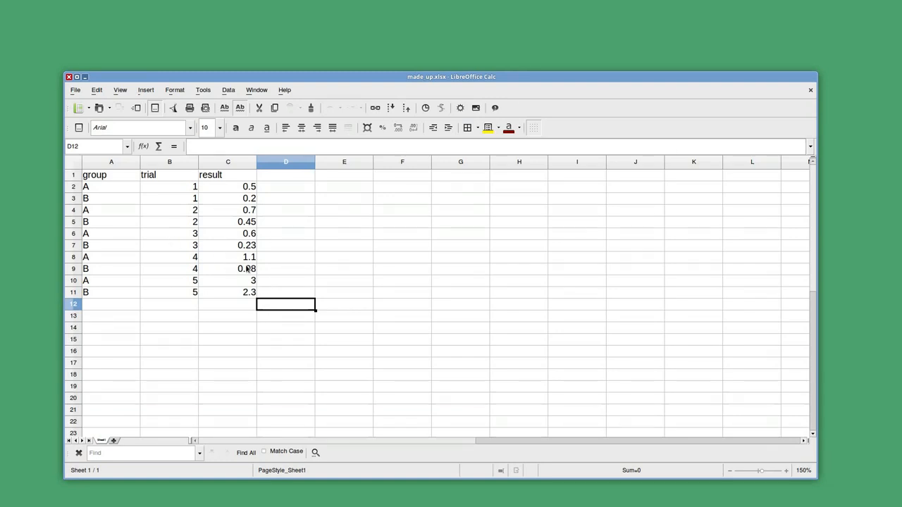
mouse_move(439, 82)
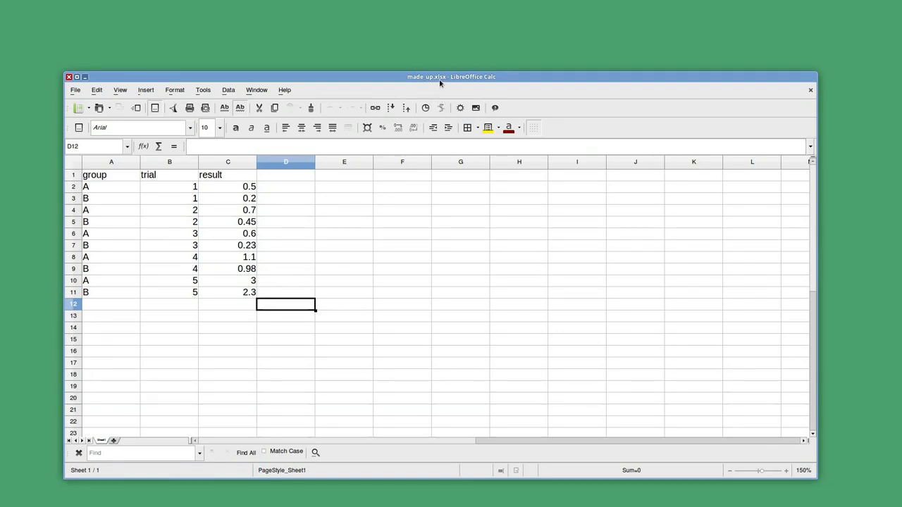
mouse_move(274, 304)
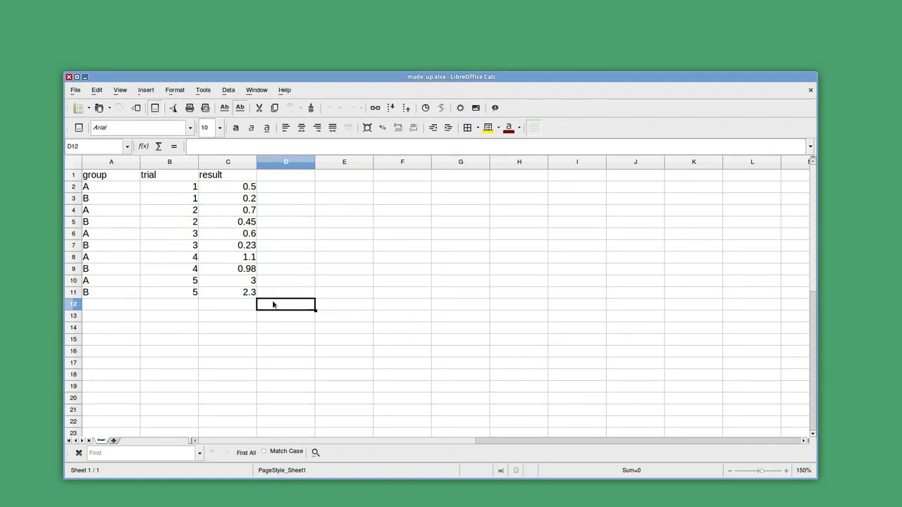
mouse_move(233, 282)
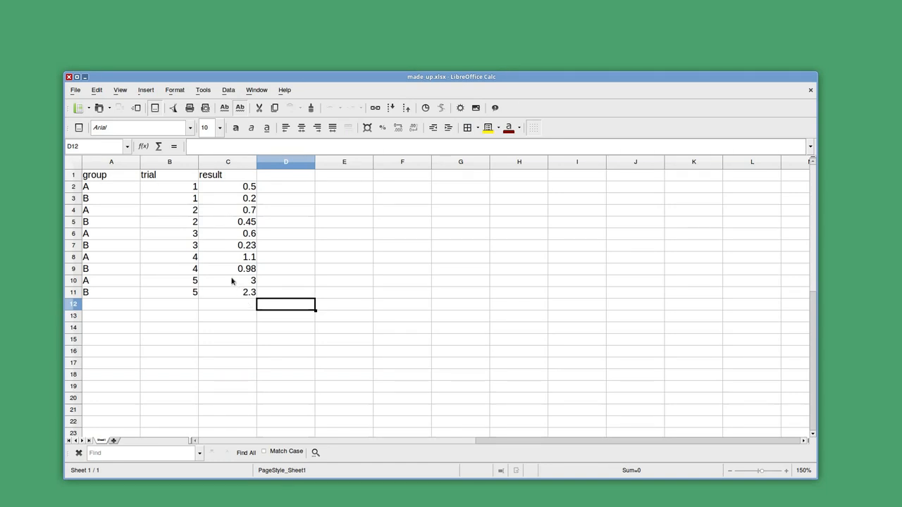
mouse_move(93, 93)
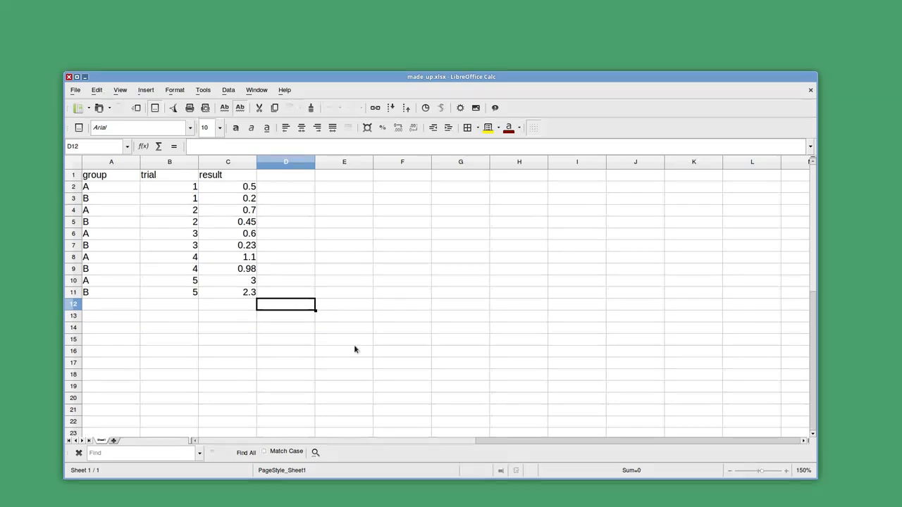
Step: Start Save As and browse to the abio1010 folder under Documents/classes, naming the file made_up
click(75, 90)
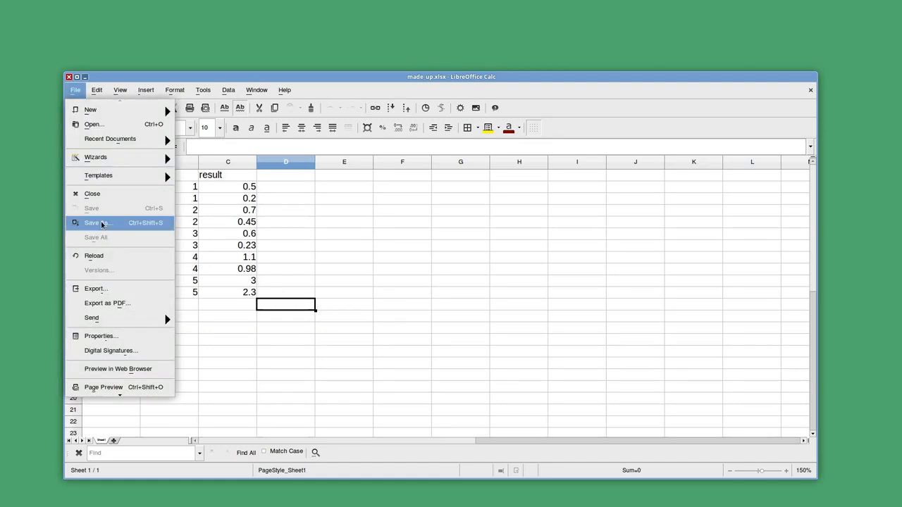
click(95, 223)
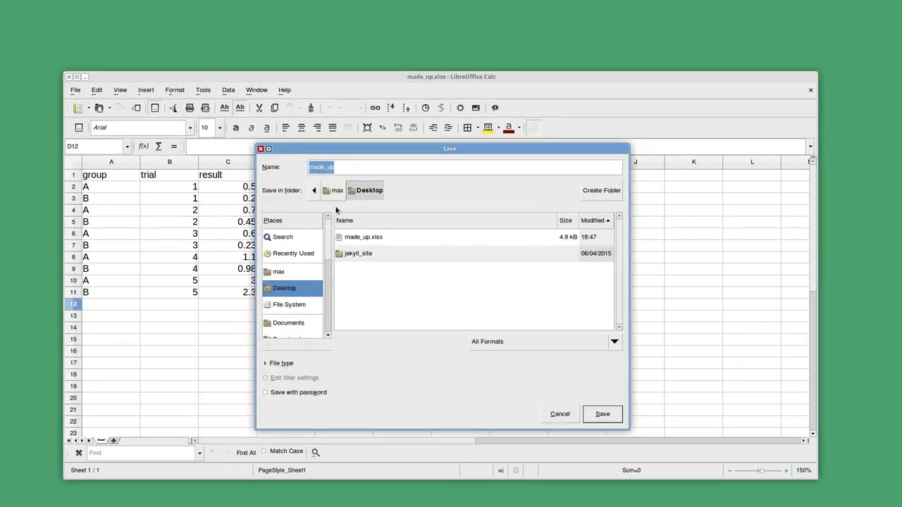
click(288, 270)
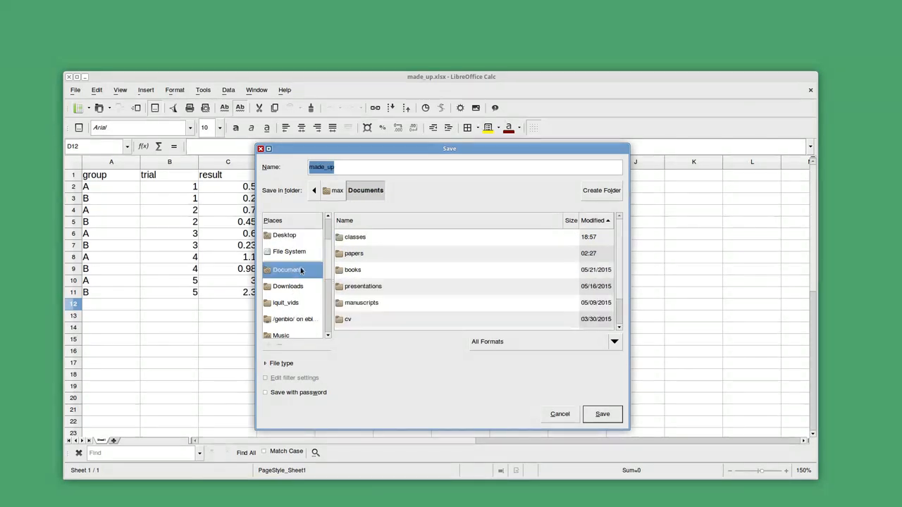
double_click(355, 237)
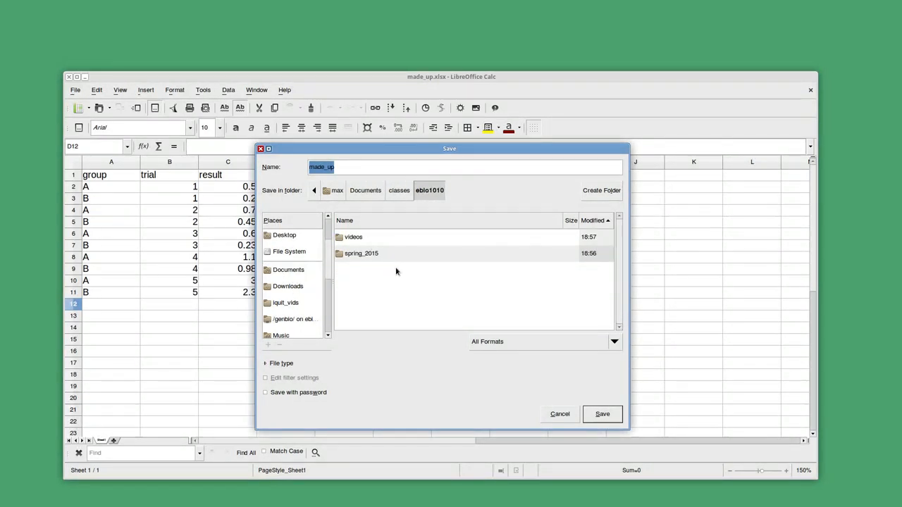
click(355, 166)
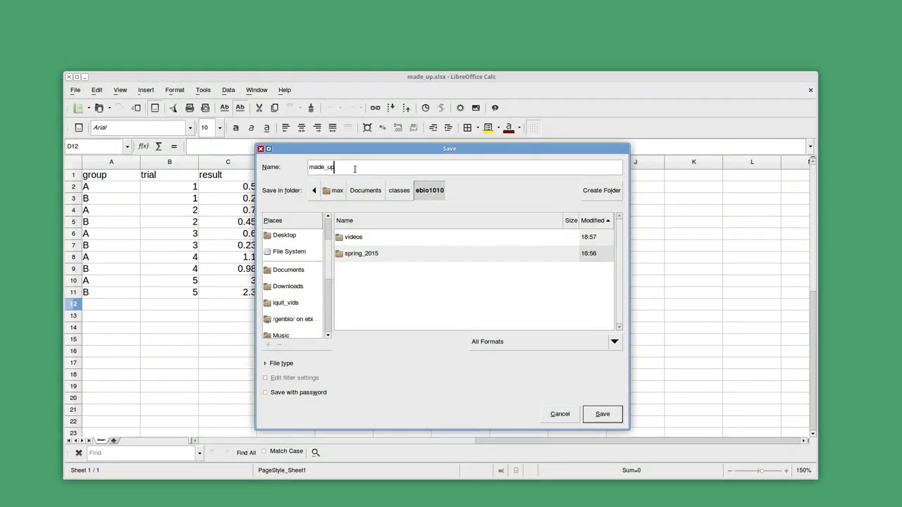
Step: Save as Text CSV format, keeping CSV despite the warning and accepting default export options
click(613, 343)
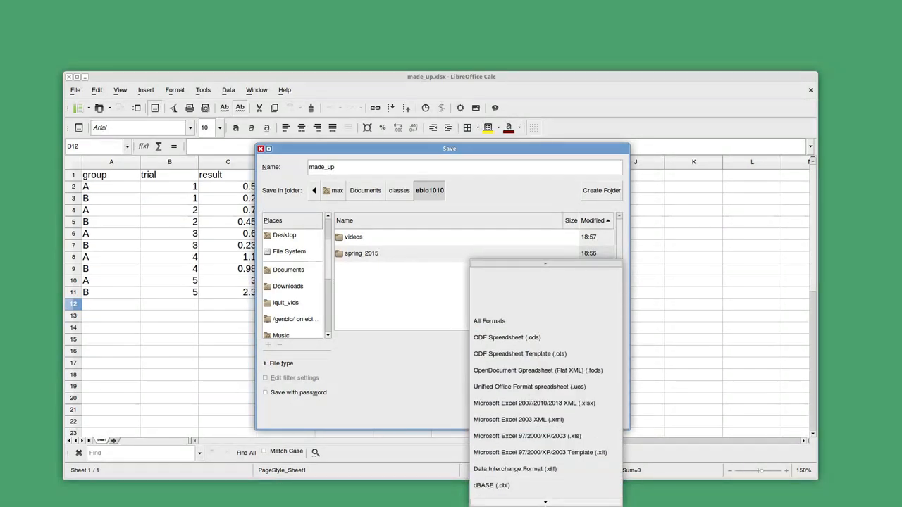
scroll(down, 3)
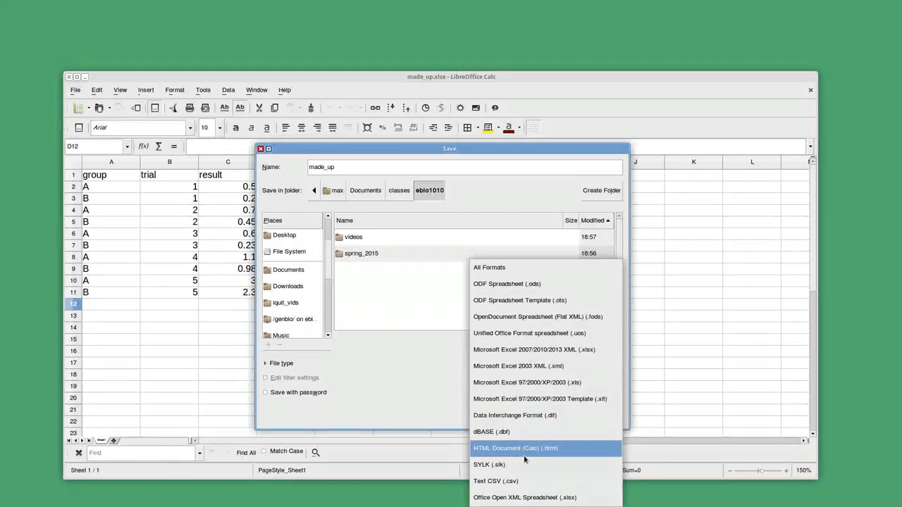
click(496, 480)
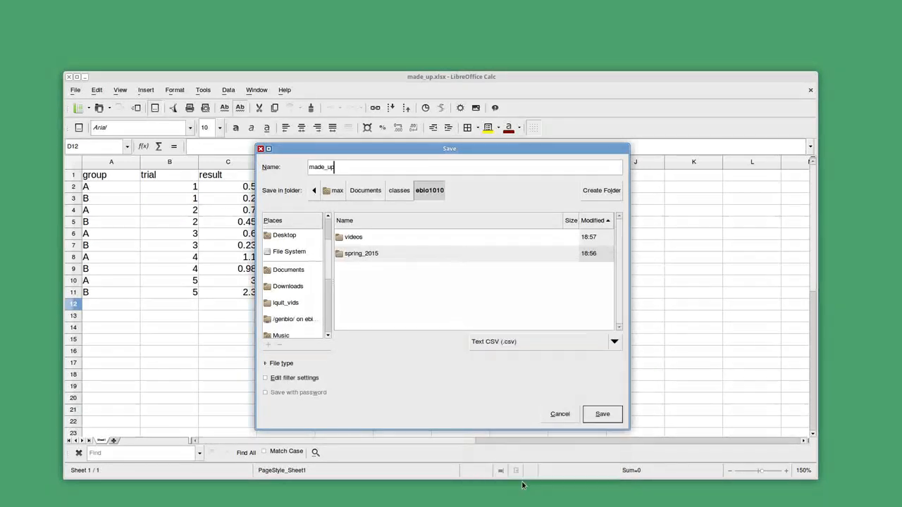
click(601, 414)
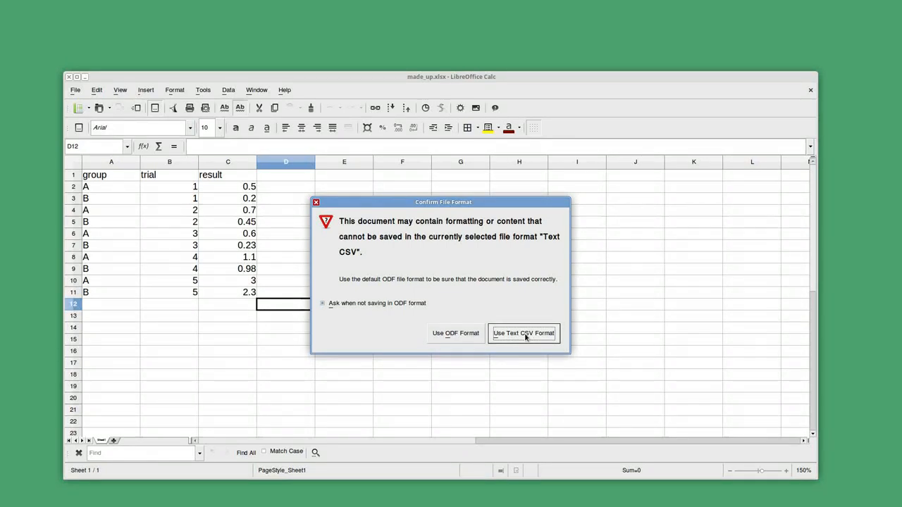
click(524, 333)
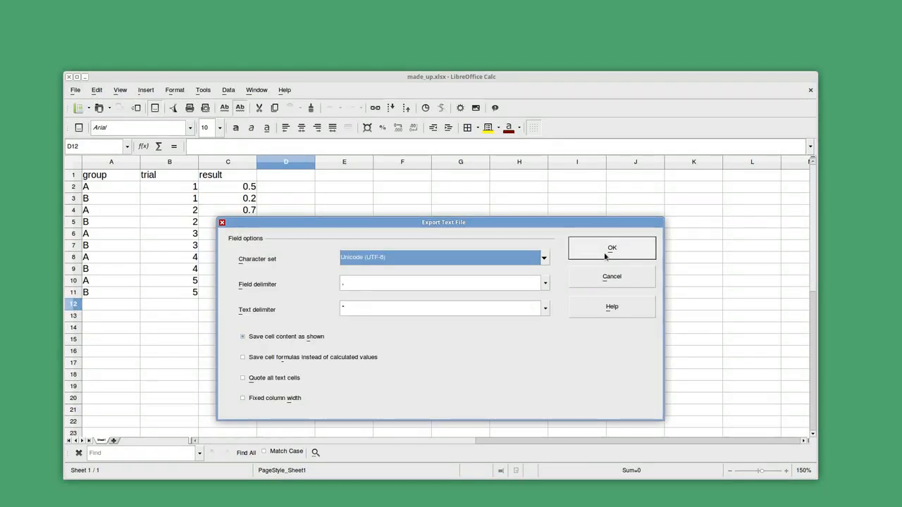
click(612, 248)
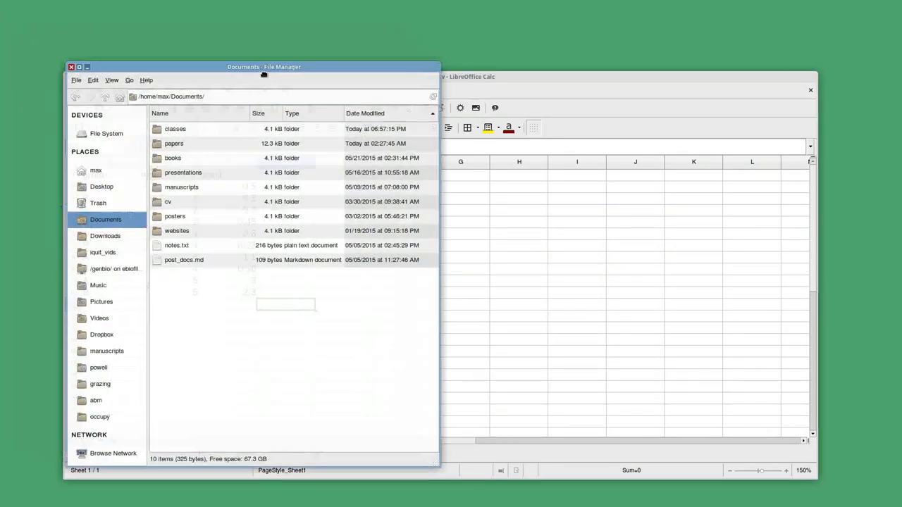
Step: Navigate into classes/abio1010 and open made_up.csv as plain text in Atom
double_click(175, 129)
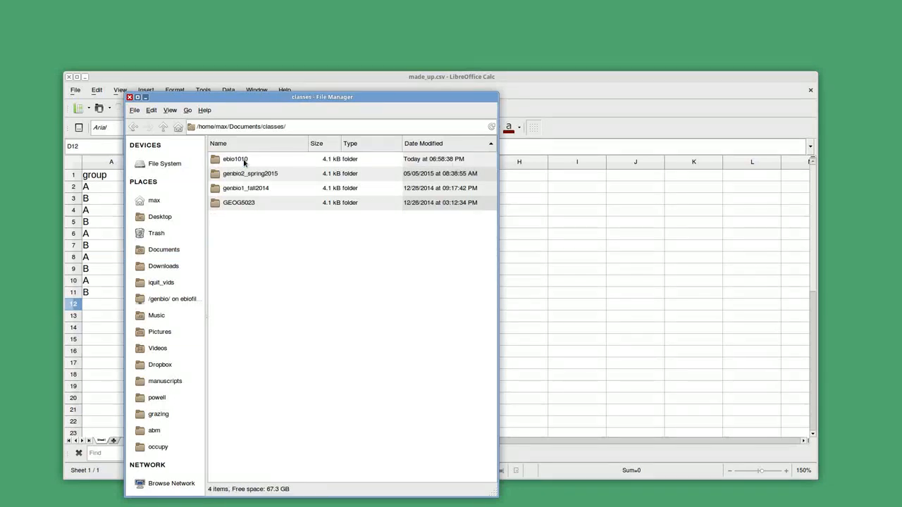
double_click(235, 157)
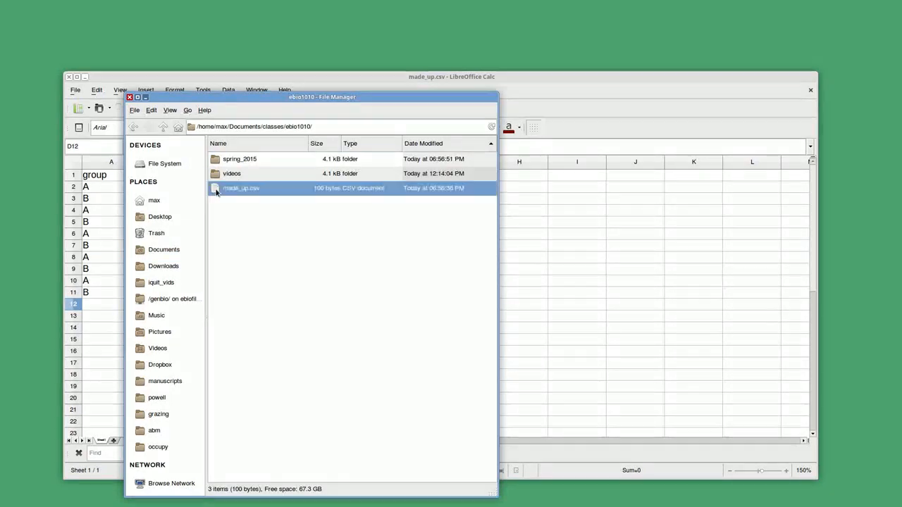
right_click(241, 189)
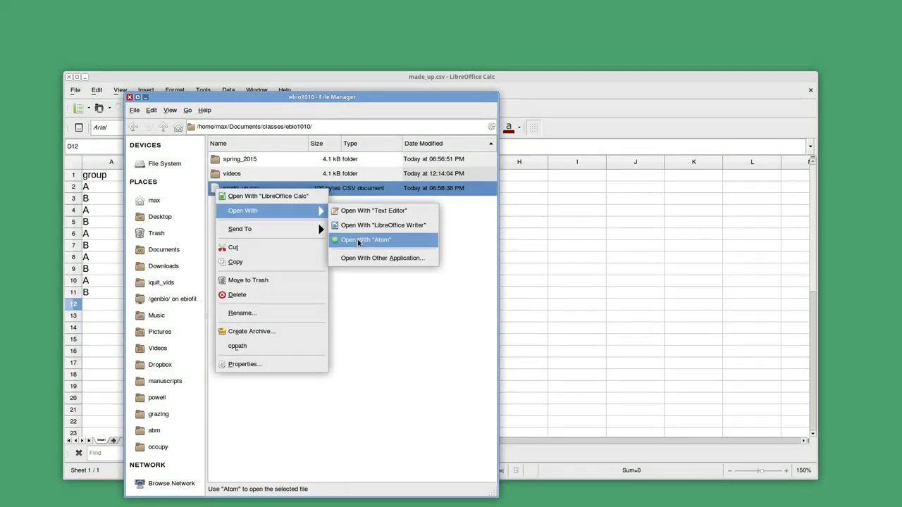
click(358, 259)
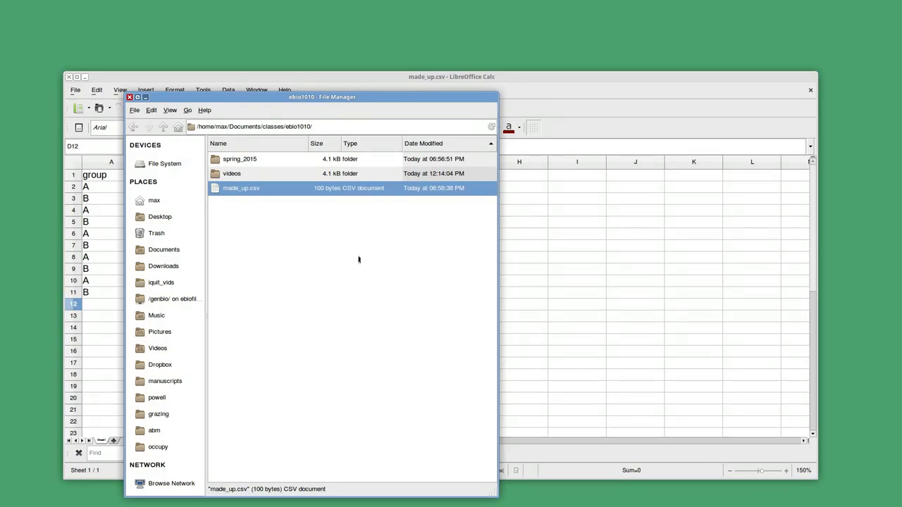
double_click(241, 189)
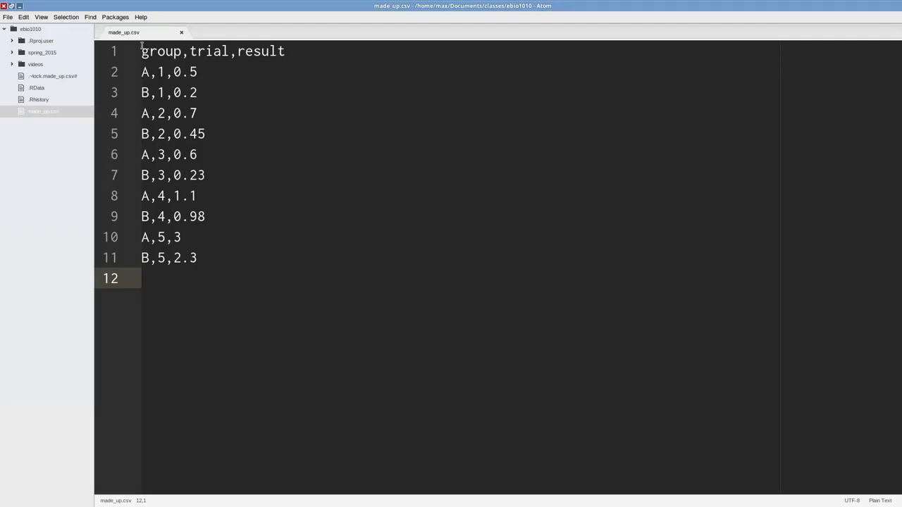
Step: Inspect the header line and comma-separated values of made_up.csv in Atom
click(217, 50)
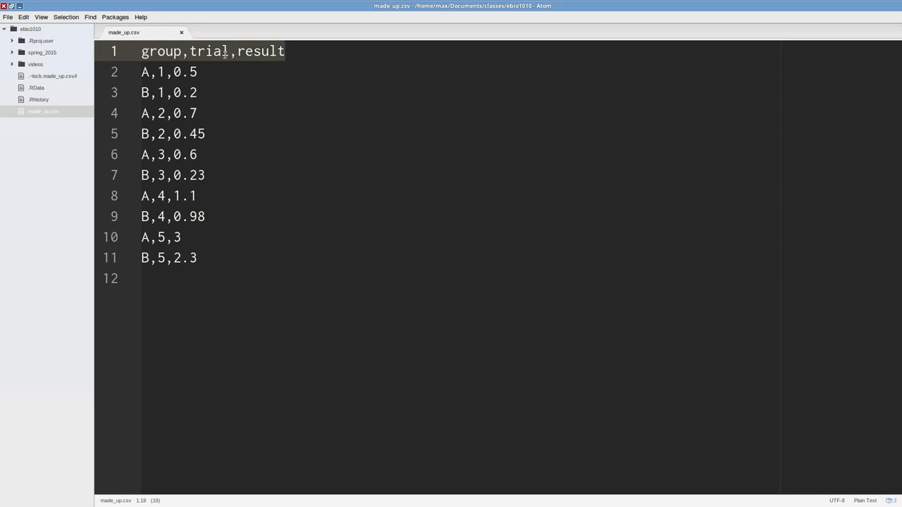
click(188, 51)
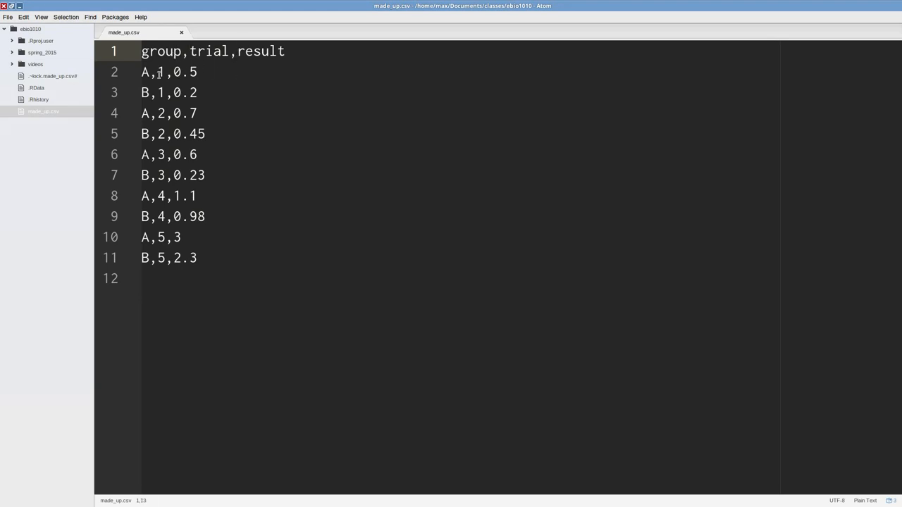
mouse_move(206, 252)
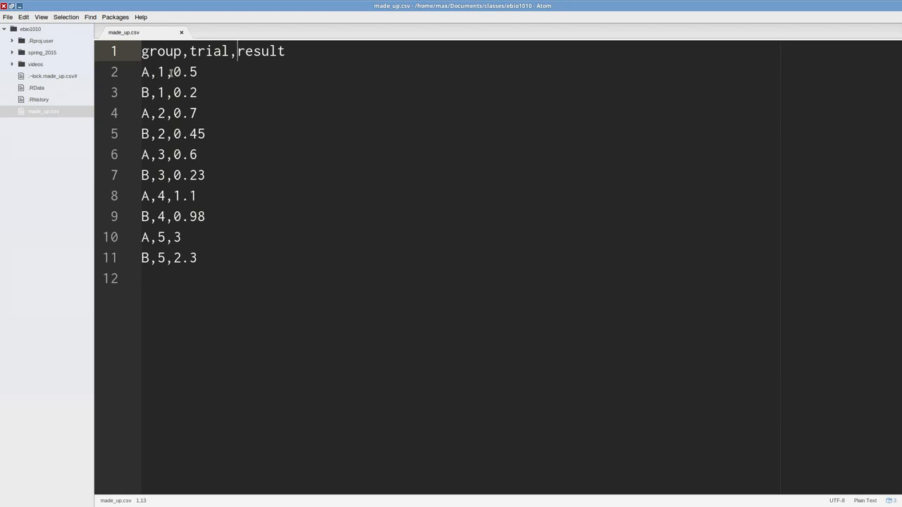
click(298, 276)
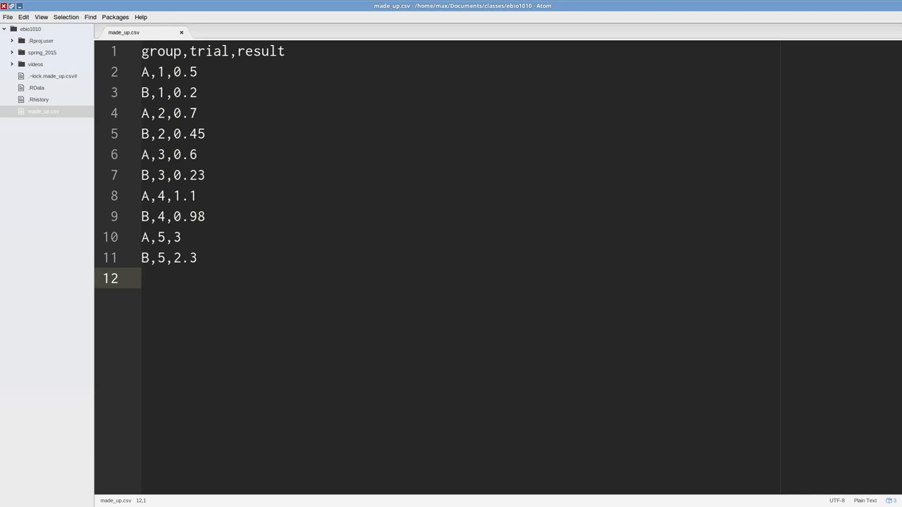
mouse_move(230, 77)
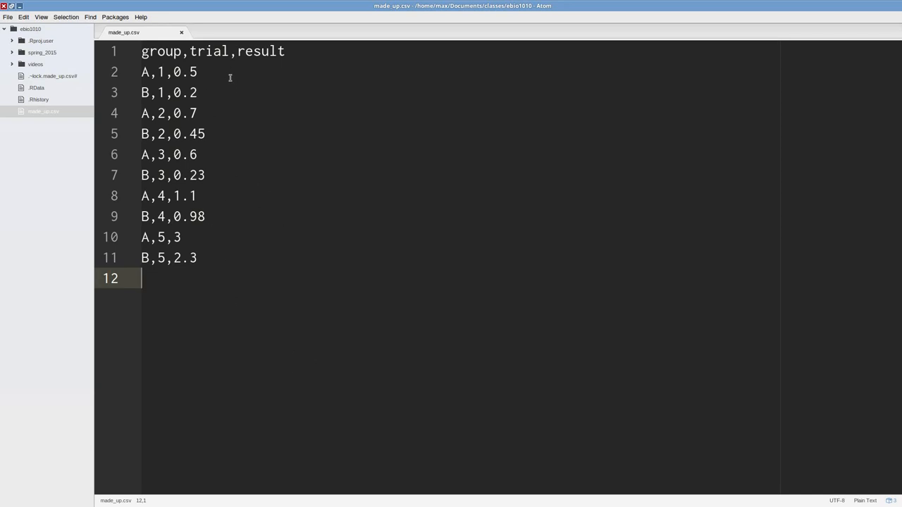
mouse_move(160, 93)
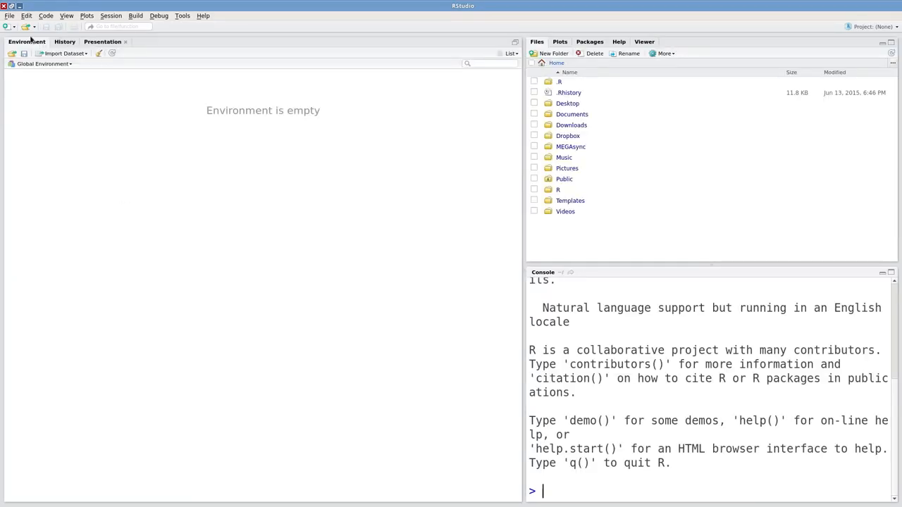
Step: Write the unfinished line d <- read.csv("") in a new R script
click(8, 25)
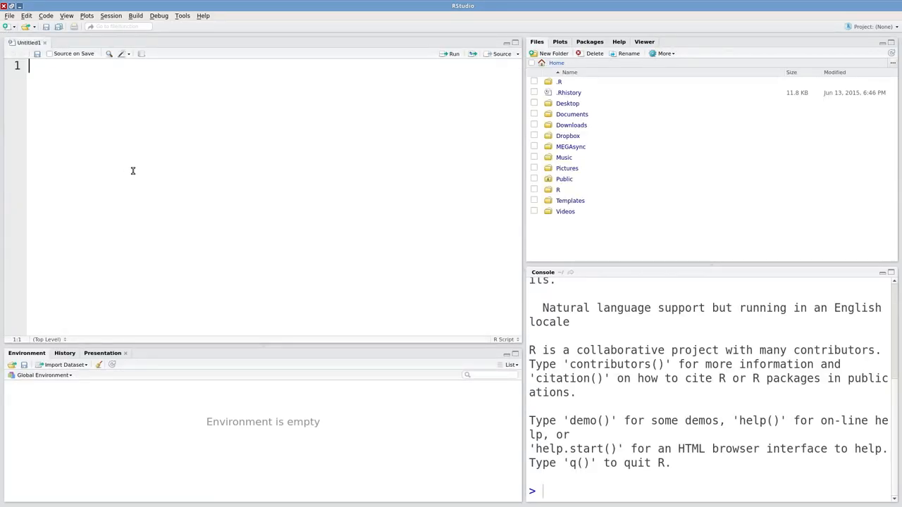
text(d <)
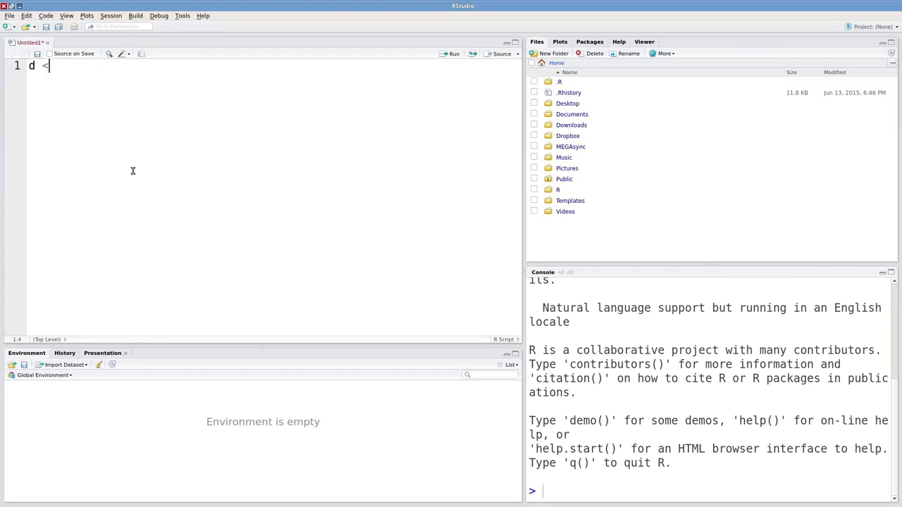
text(-)
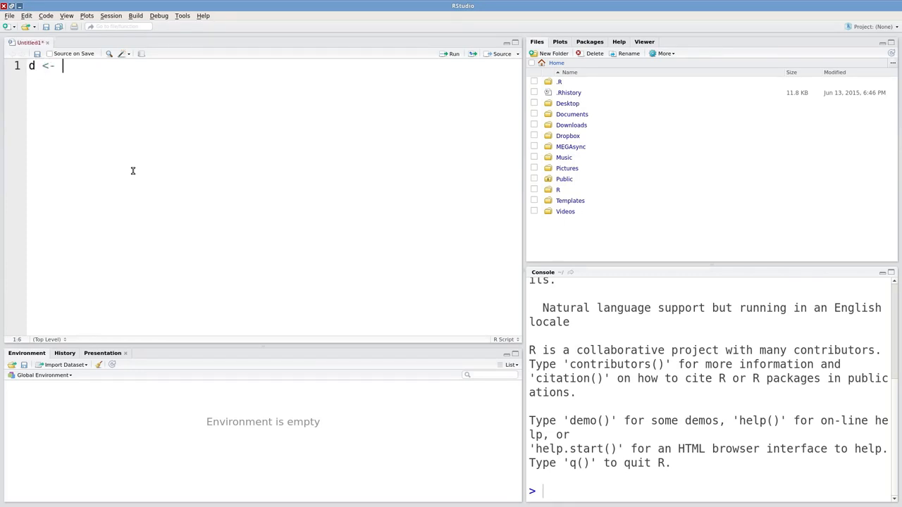
text(read.csv)
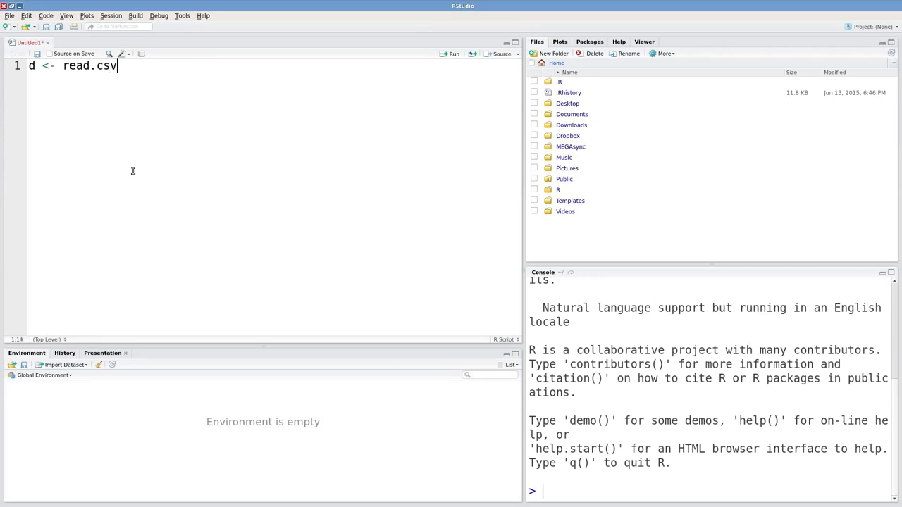
text(()
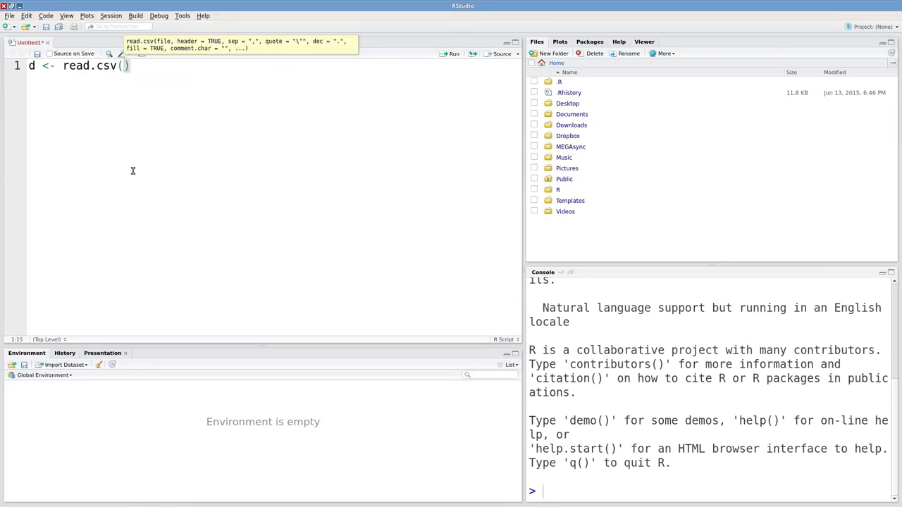
text("")
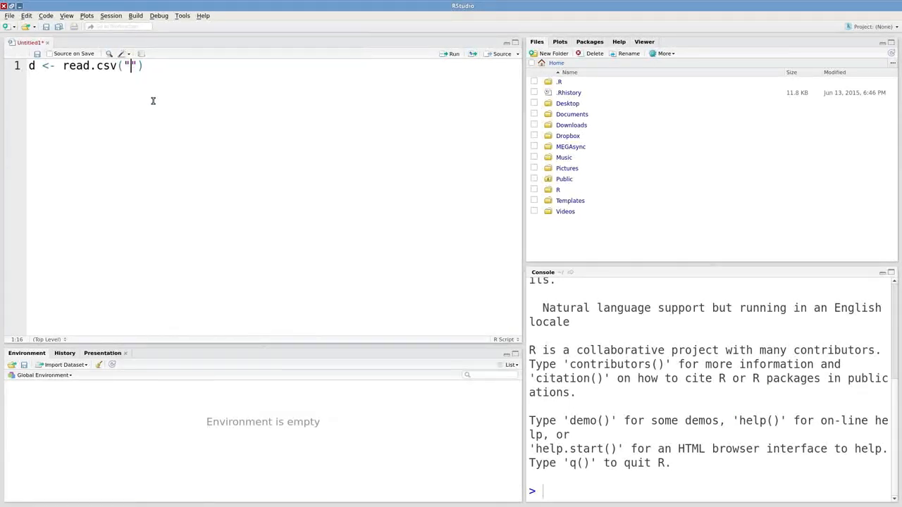
Step: Fill in /home/max/Documents/classes/ebio1010/made_up.csv, load d and expand its variables in Environment
text(/home/max/Documents/classes/ebio1010/made_up.csv)
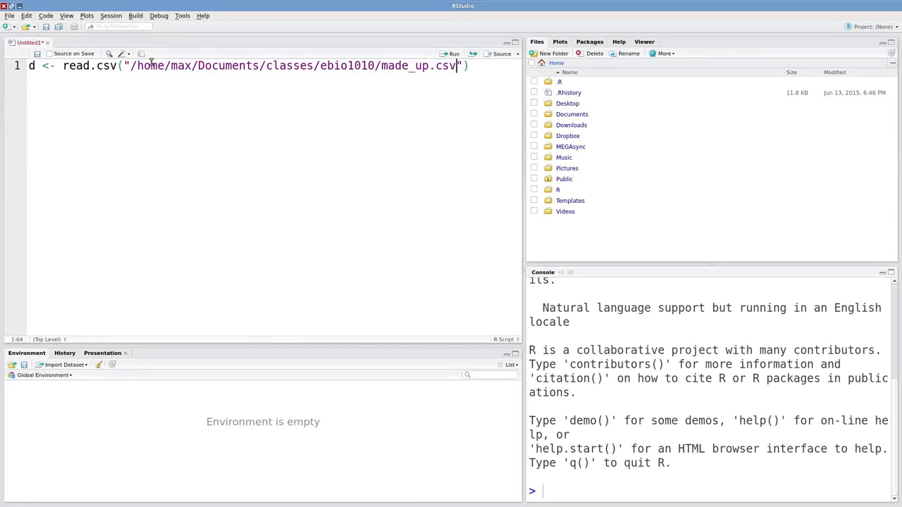
mouse_move(490, 68)
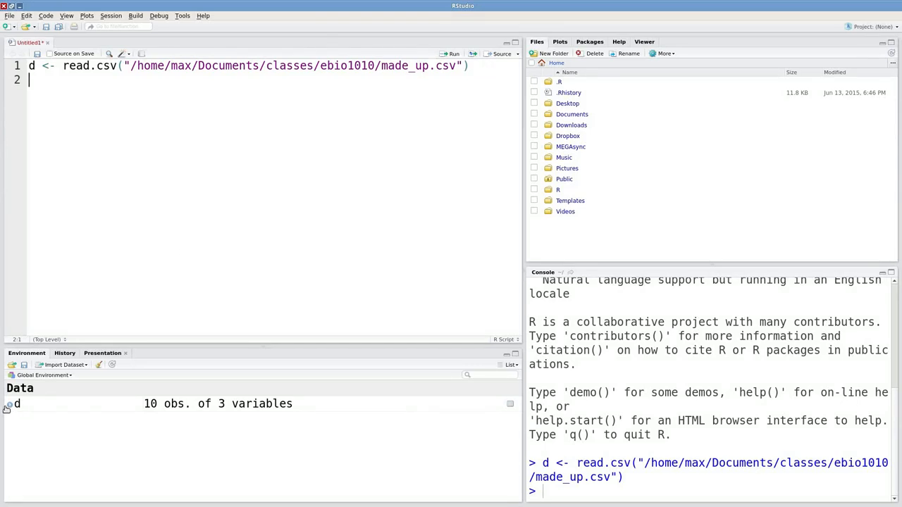
click(8, 403)
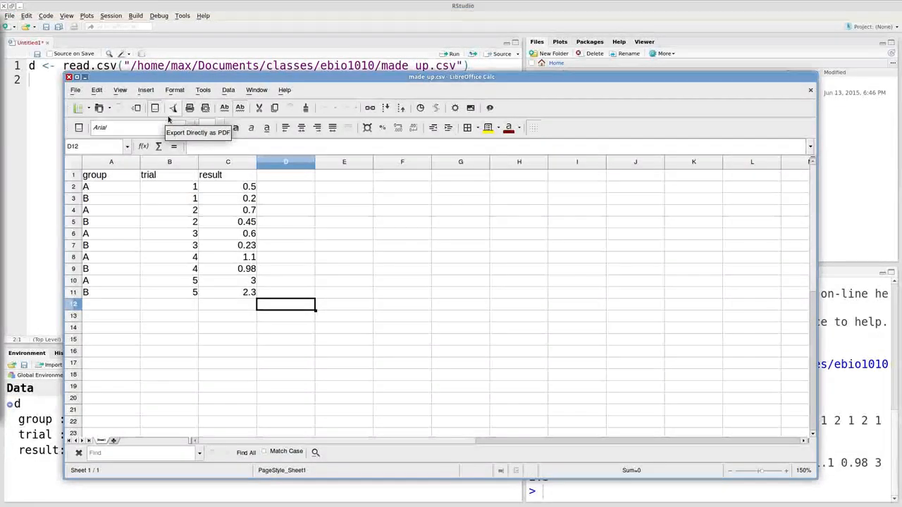
mouse_move(253, 279)
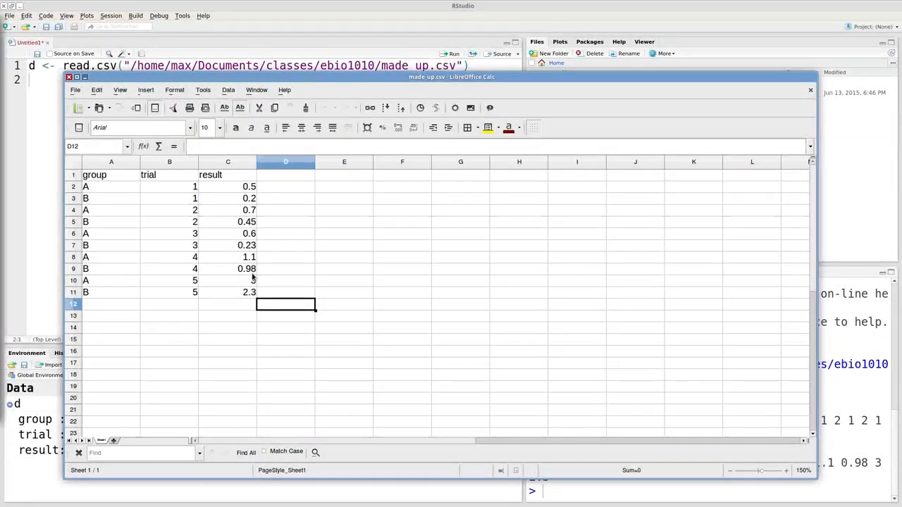
Step: Clear the 0.98 value from cell C9, leaving it empty
click(228, 268)
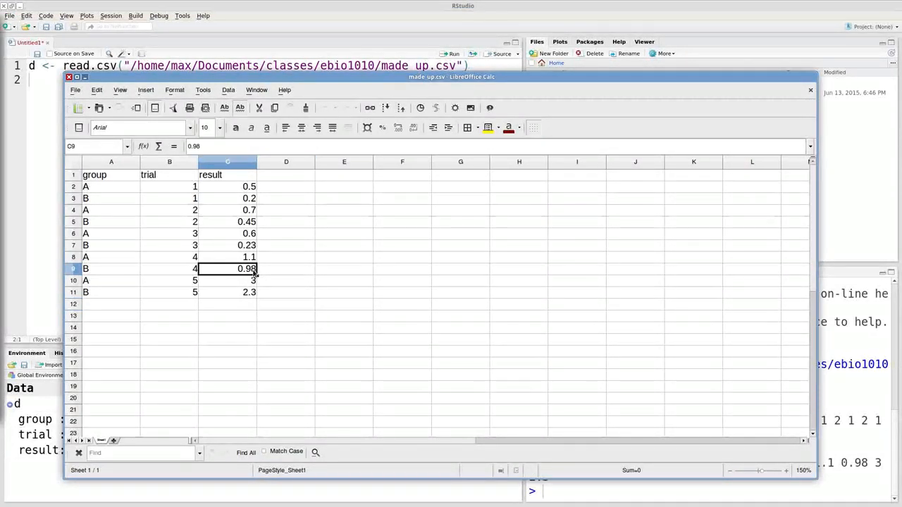
key(Delete)
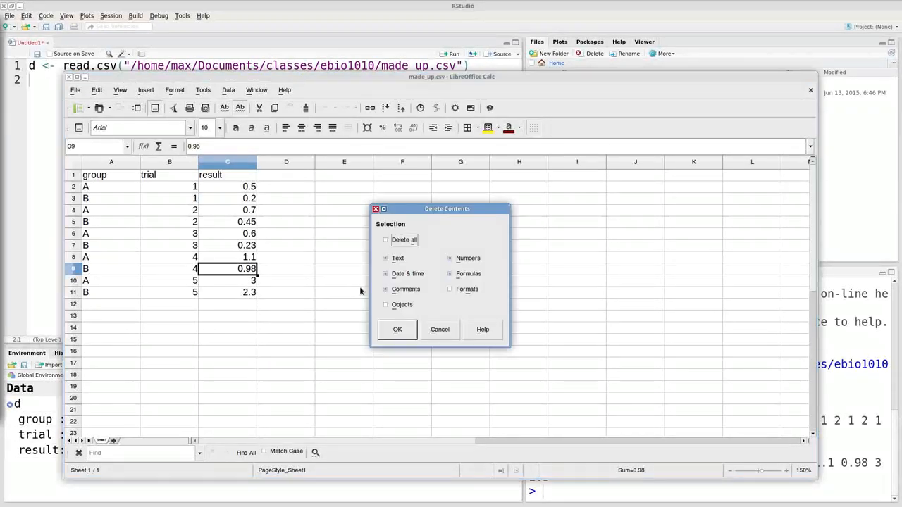
click(397, 330)
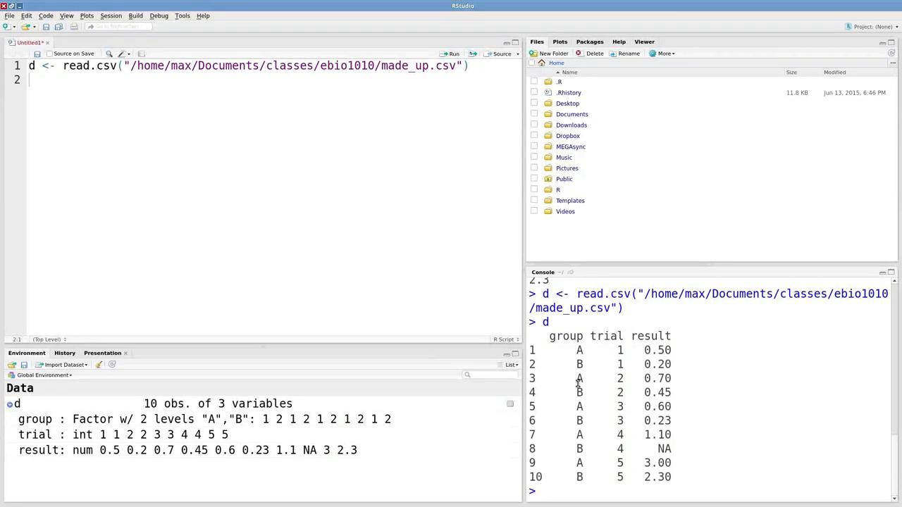
Step: Highlight the name d in the console where row 8's result shows NA
double_click(544, 322)
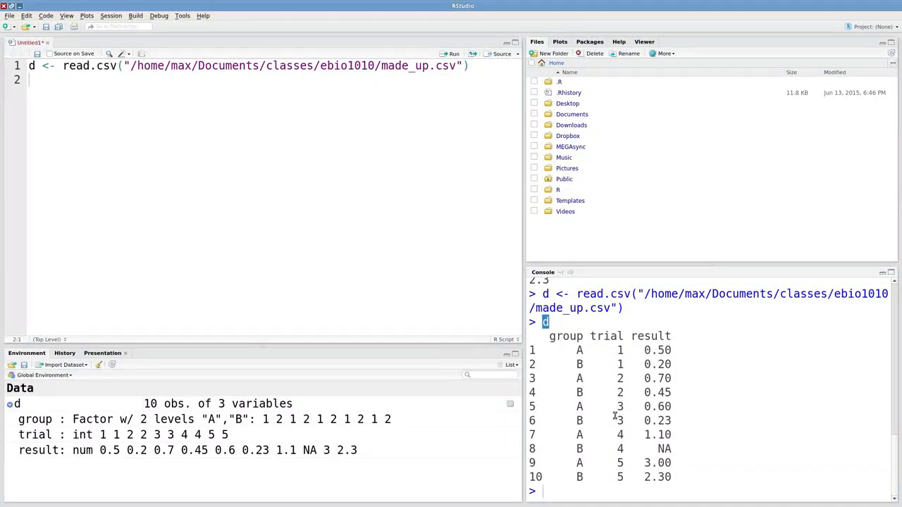